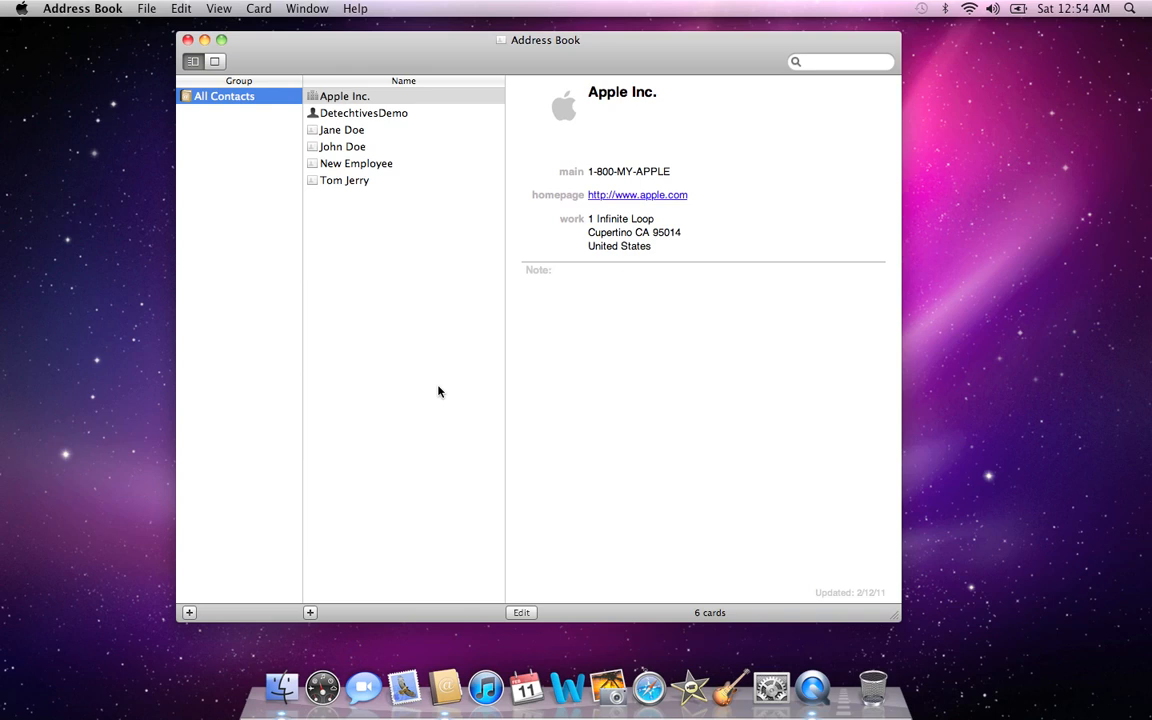
mouse_move(337, 292)
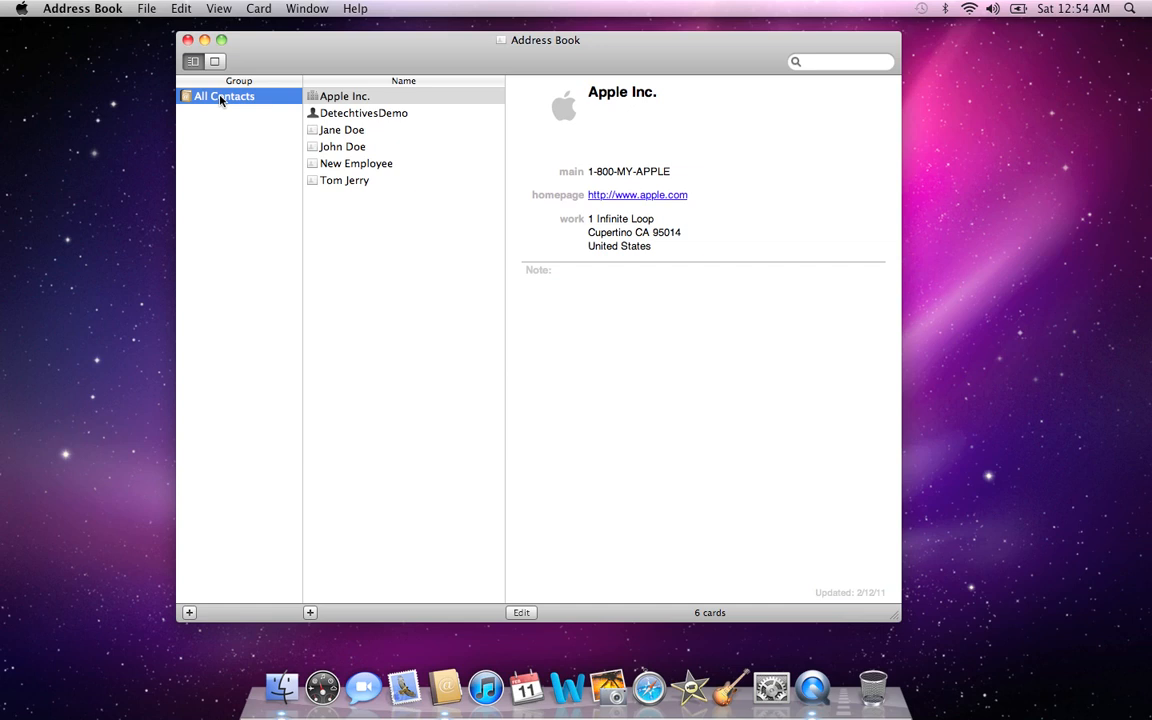
mouse_move(243, 85)
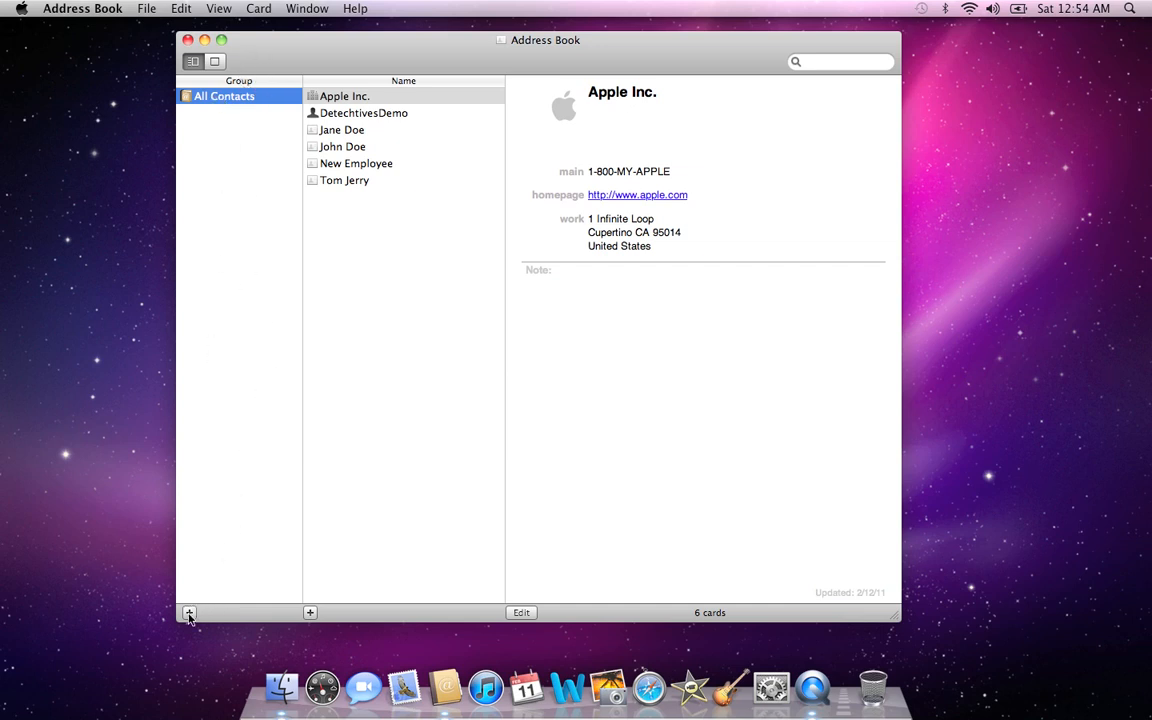
Add a new contact group and name it Hobby Group
left_click(189, 612)
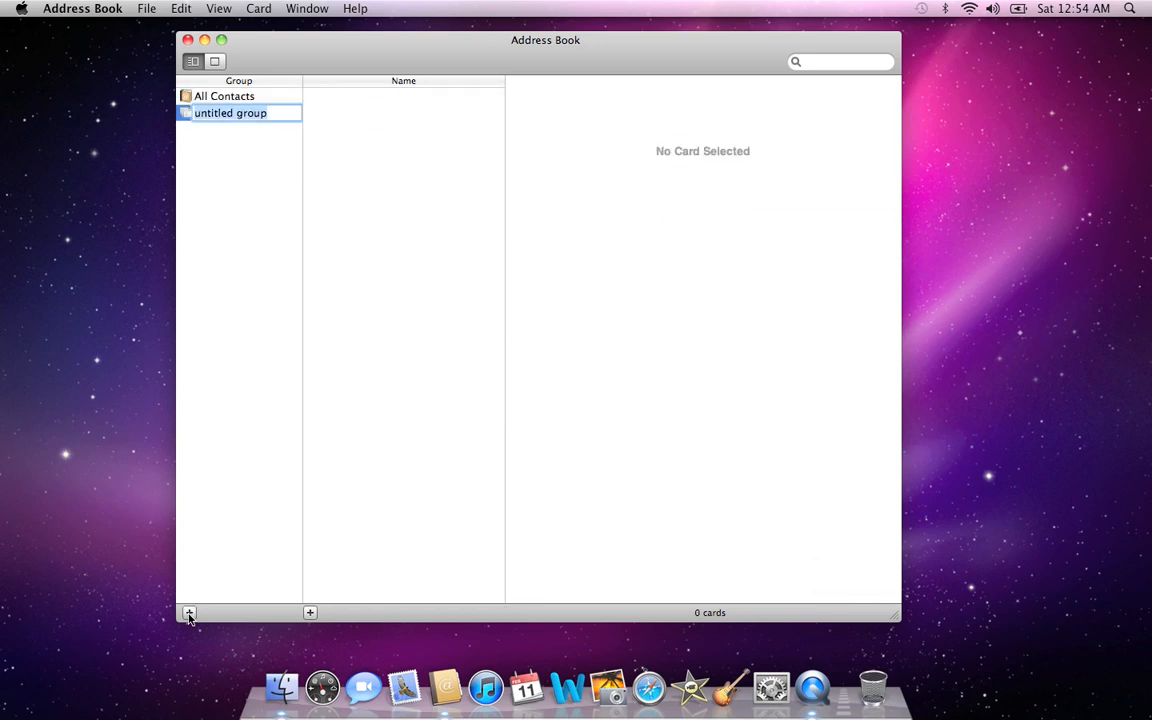
mouse_move(238, 433)
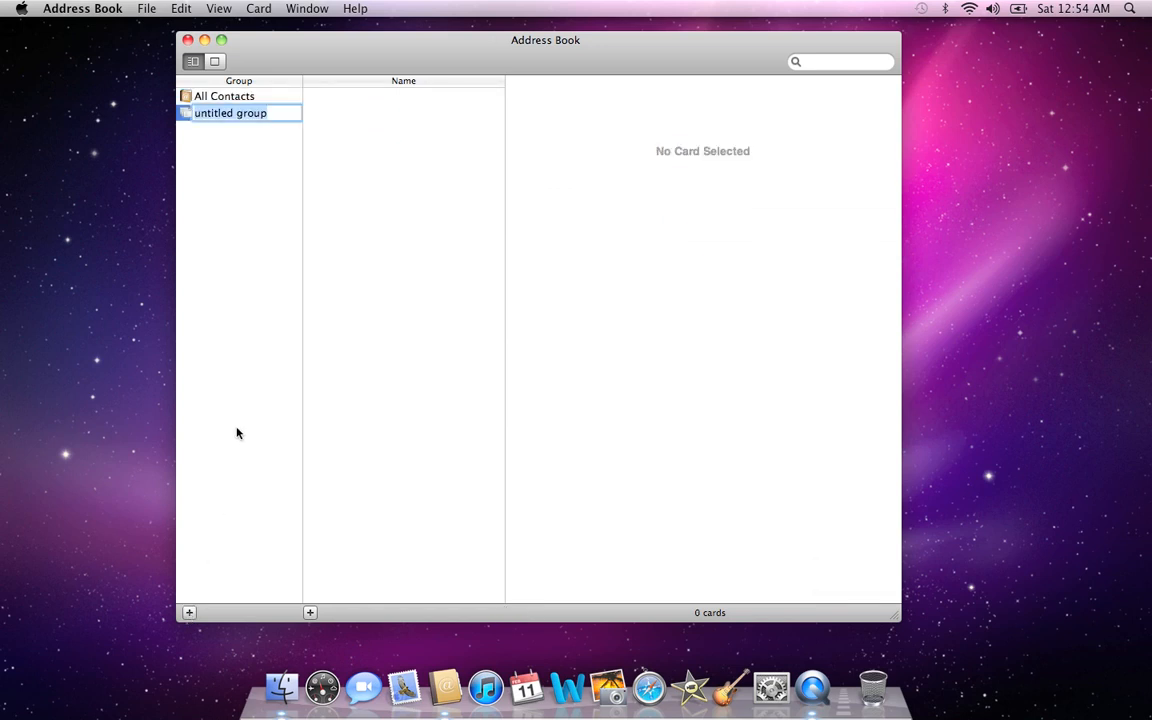
type("Hobby Group")
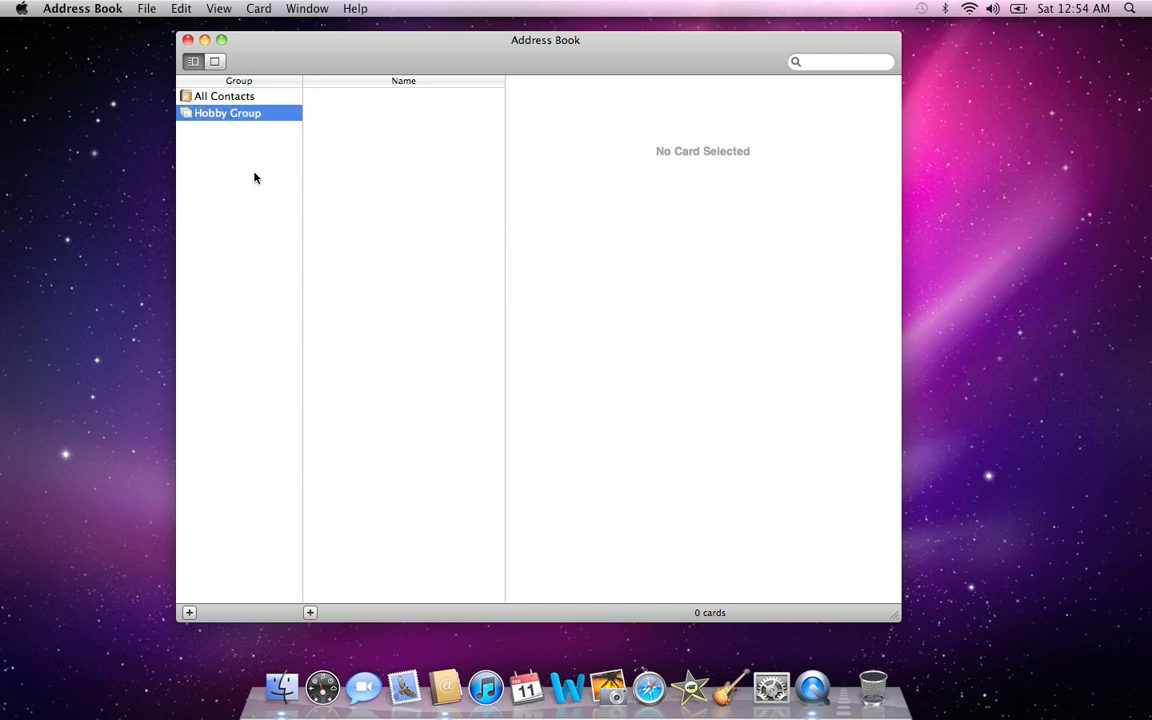
Add Jane Doe, New Employee and Tom Jerry to Hobby Group, check it, and close Address Book
left_click(224, 96)
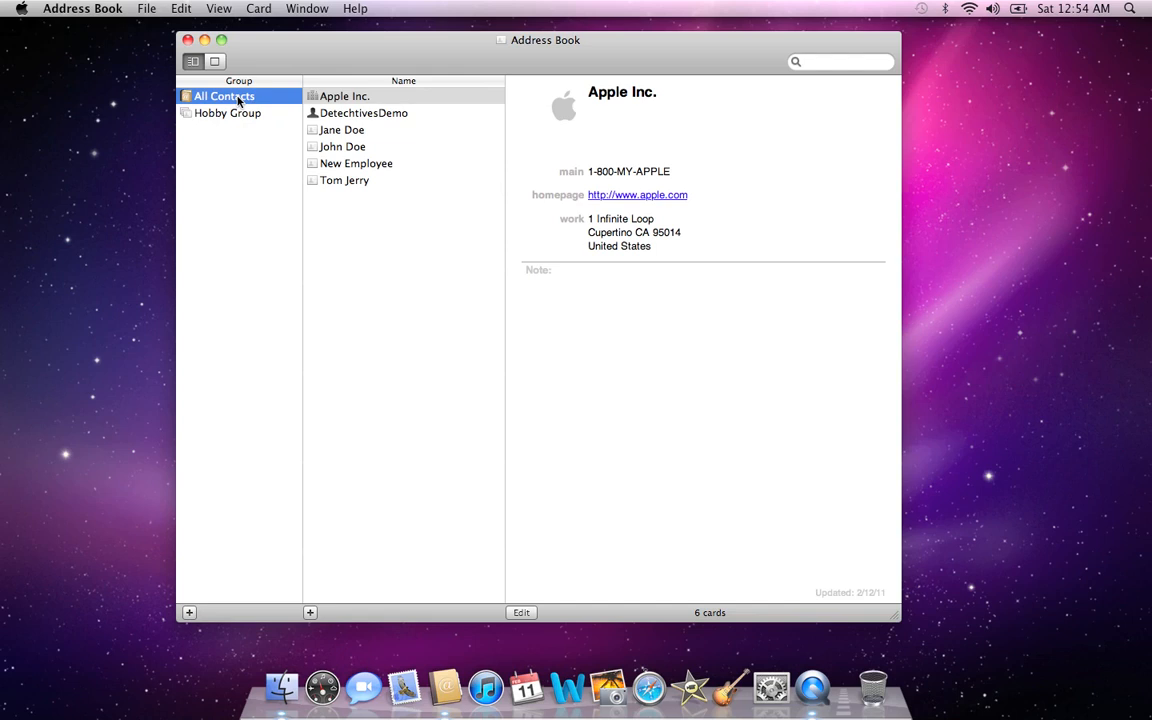
mouse_move(352, 128)
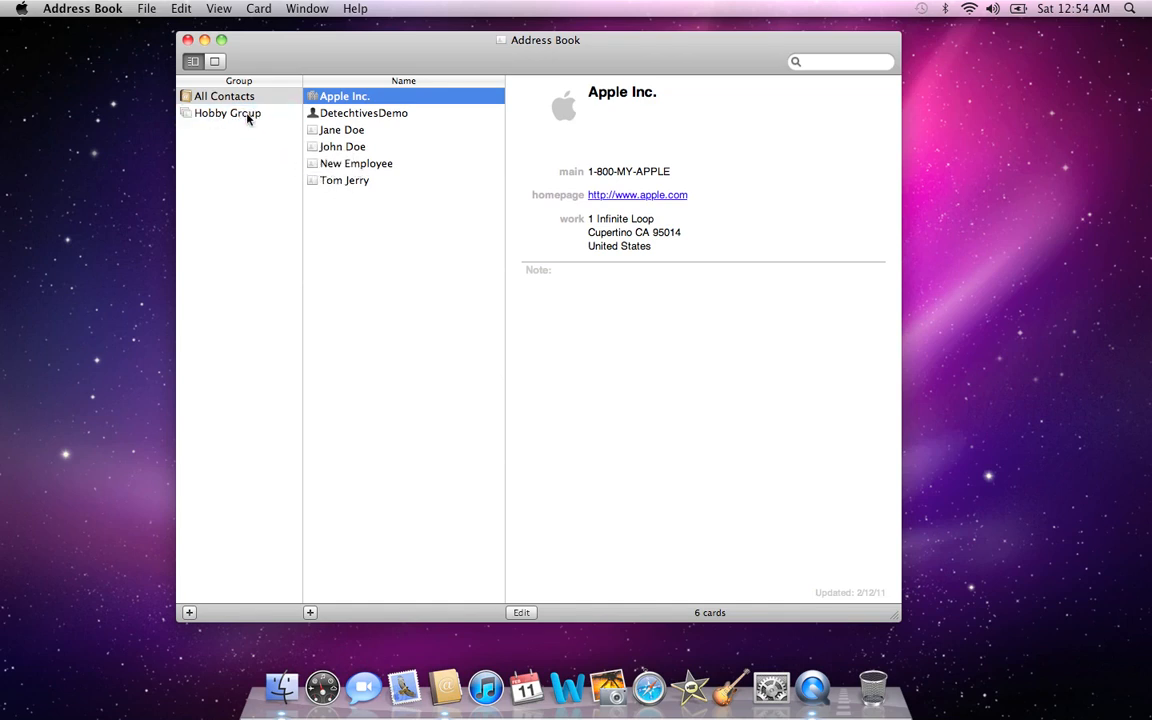
left_click(227, 112)
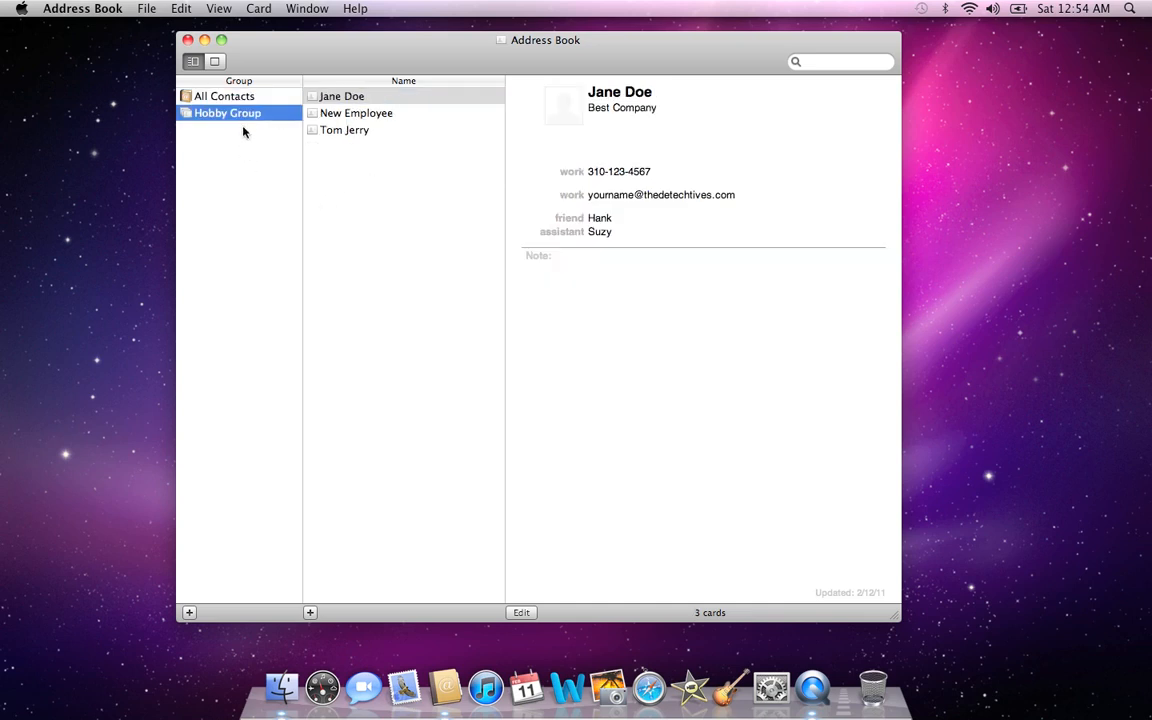
mouse_move(260, 55)
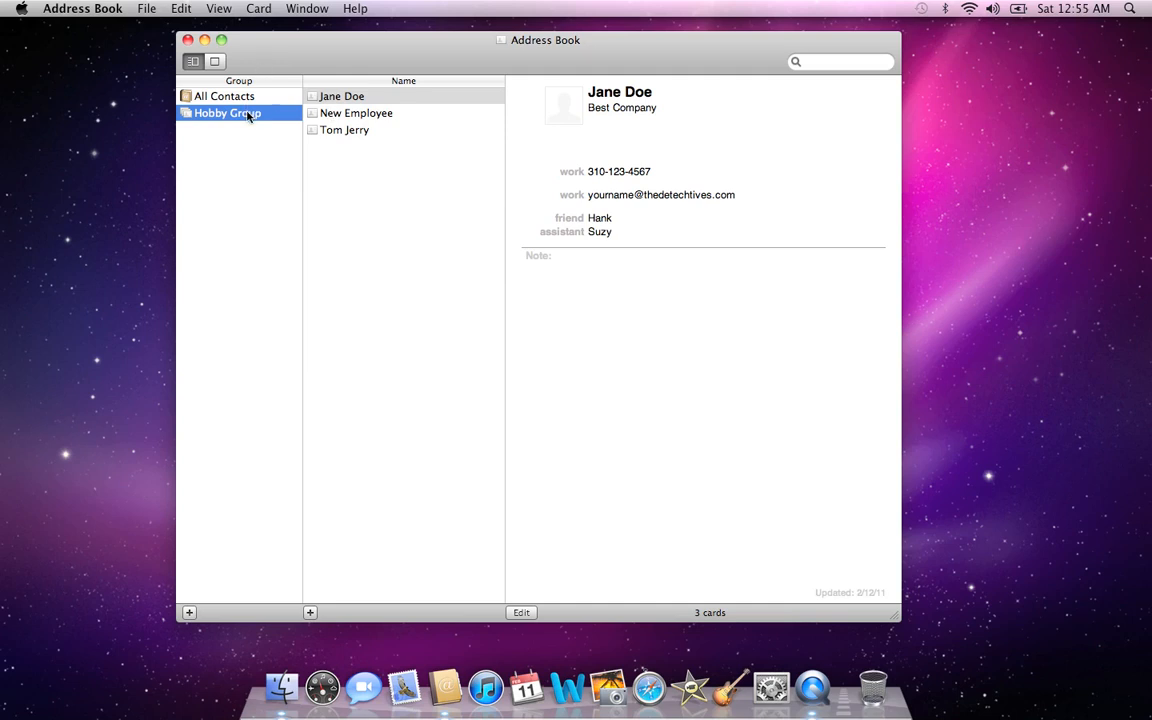
mouse_move(236, 142)
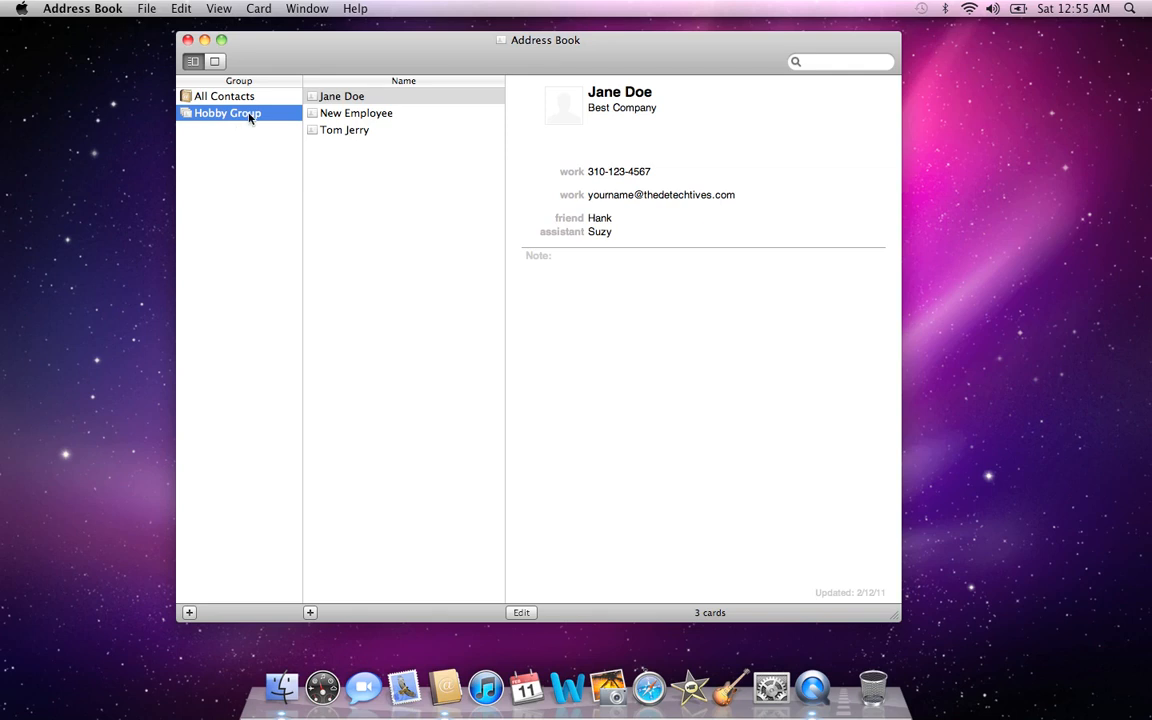
mouse_move(353, 143)
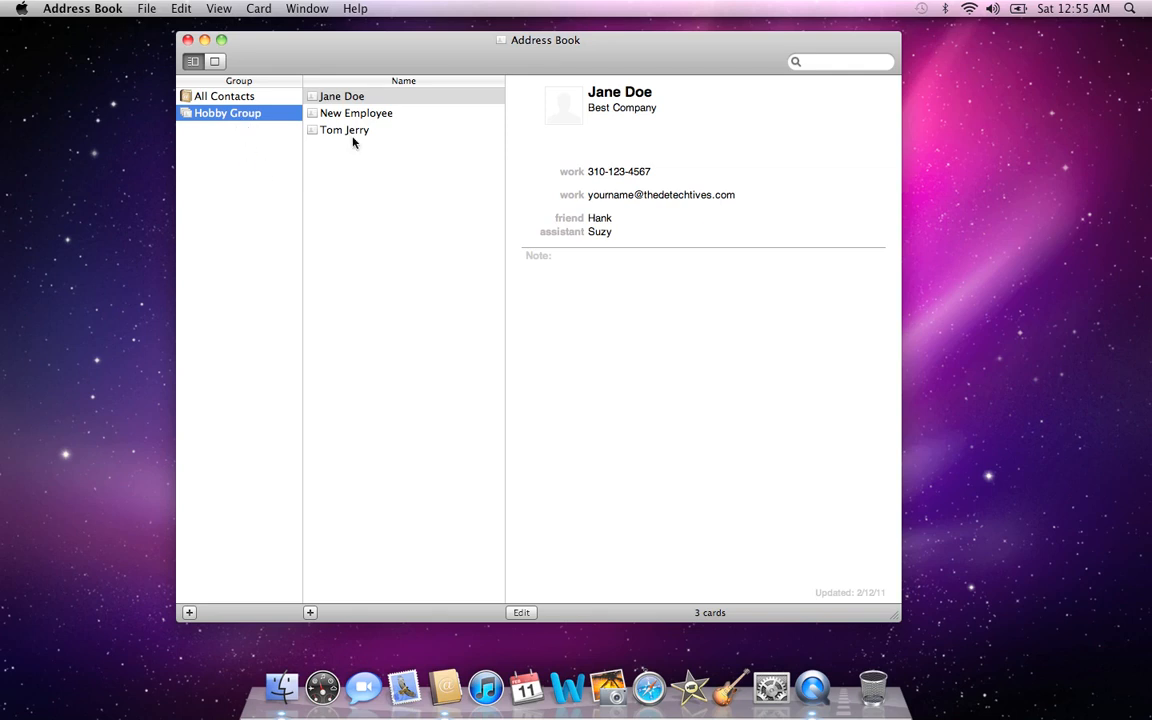
left_click(188, 40)
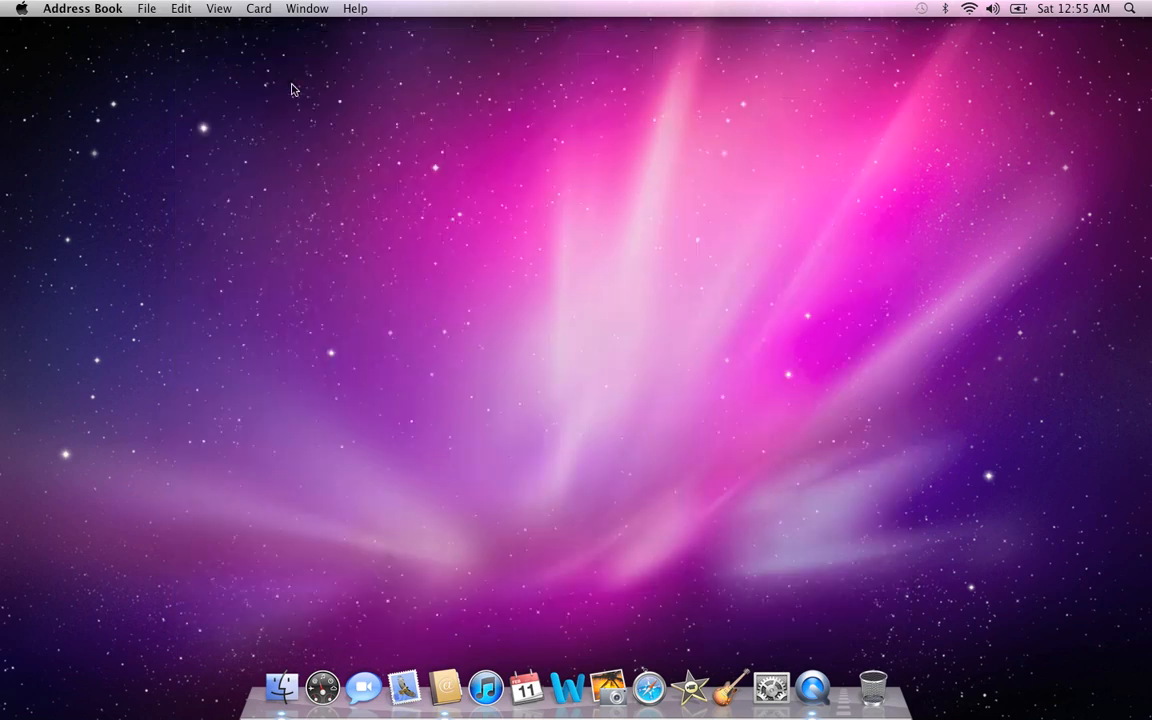
mouse_move(404, 687)
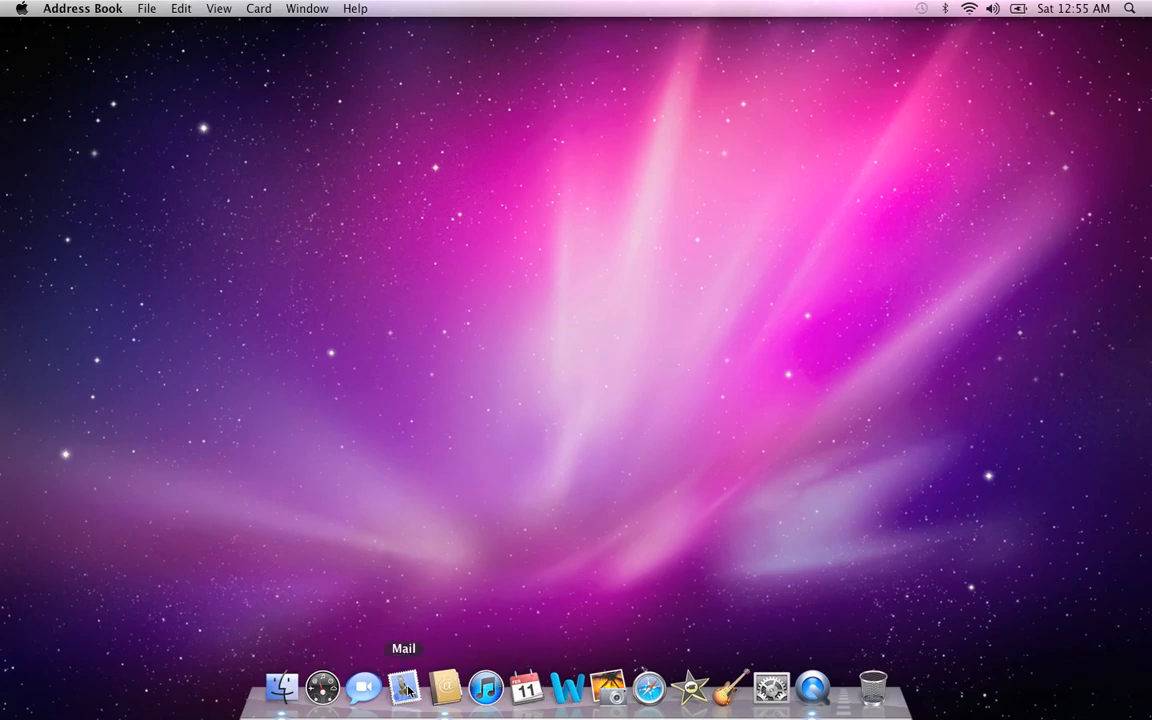
Launch Mail from the Dock and start a blank new message
left_click(404, 687)
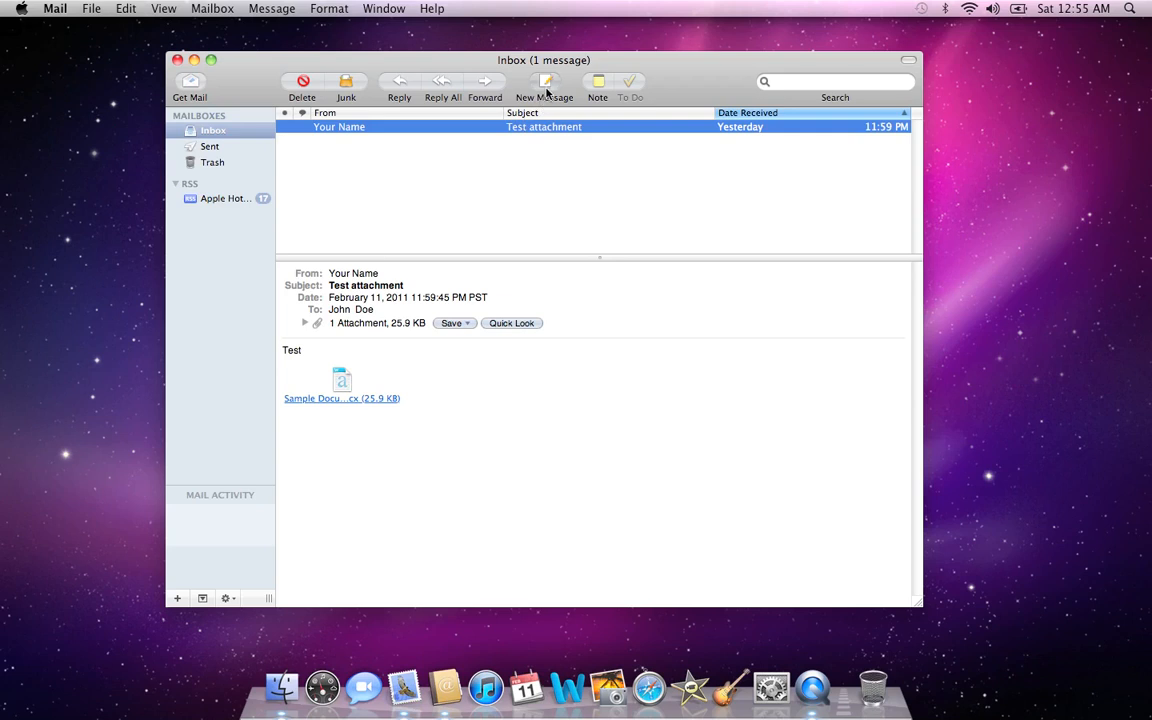
left_click(544, 85)
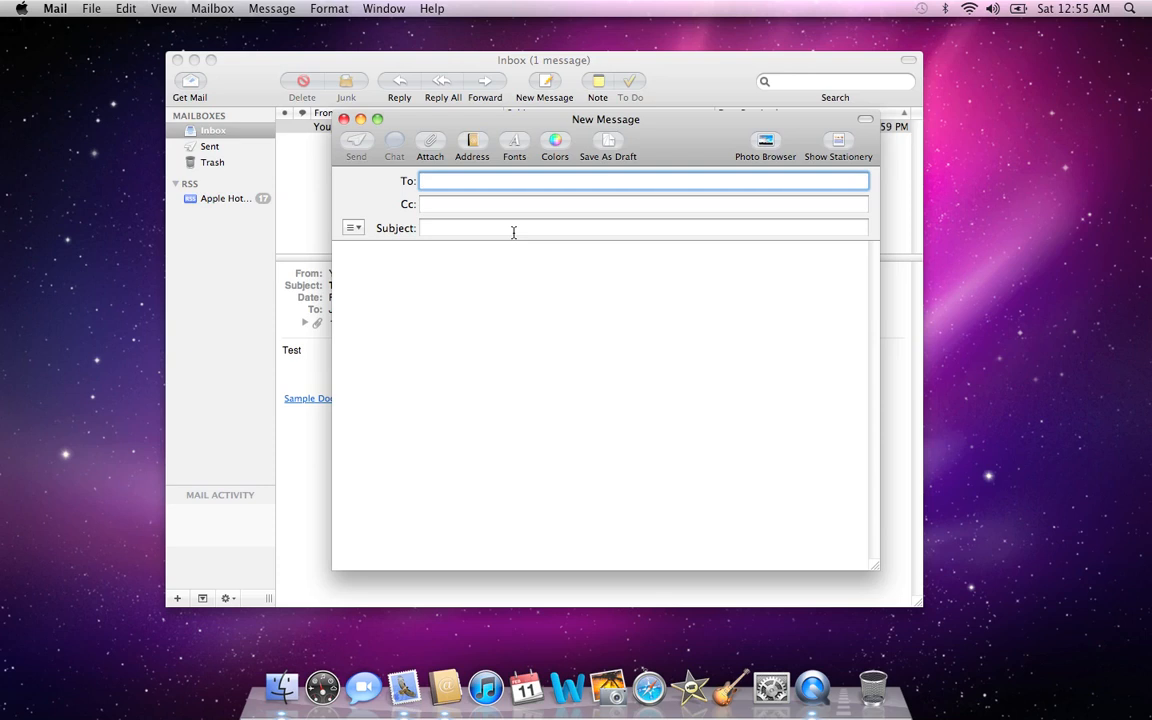
Enter Hobby Group as the new message's recipient, accepting the autocompletion
type("hobby Group")
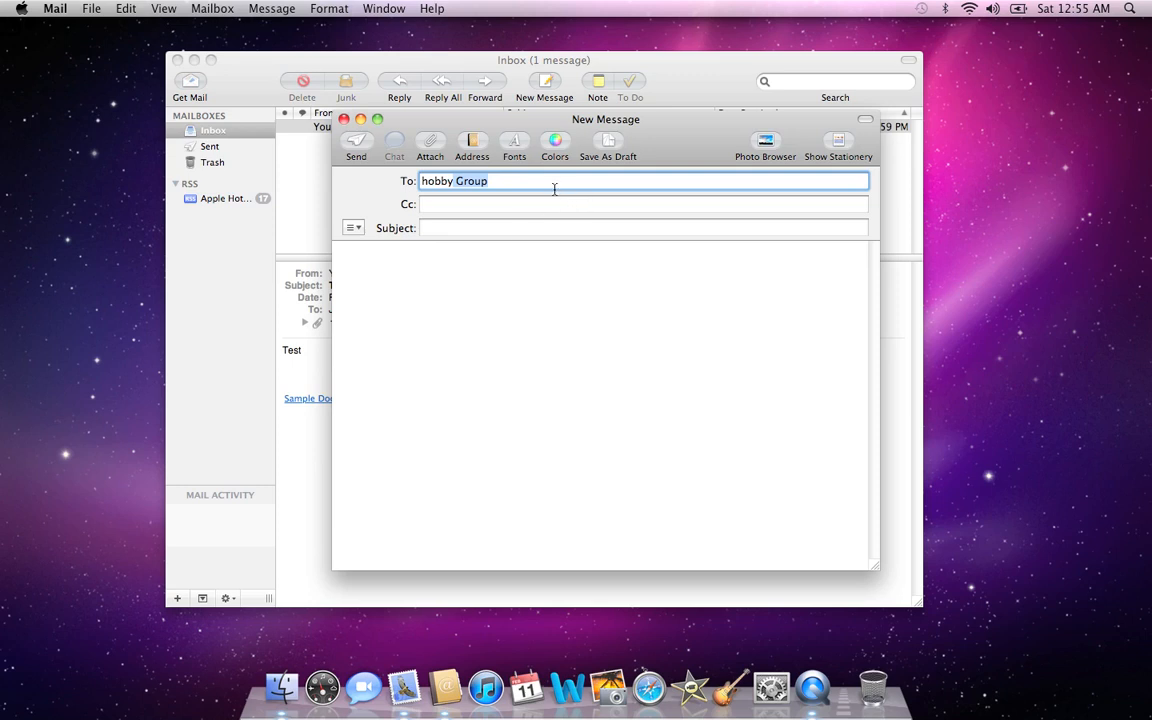
key("Return")
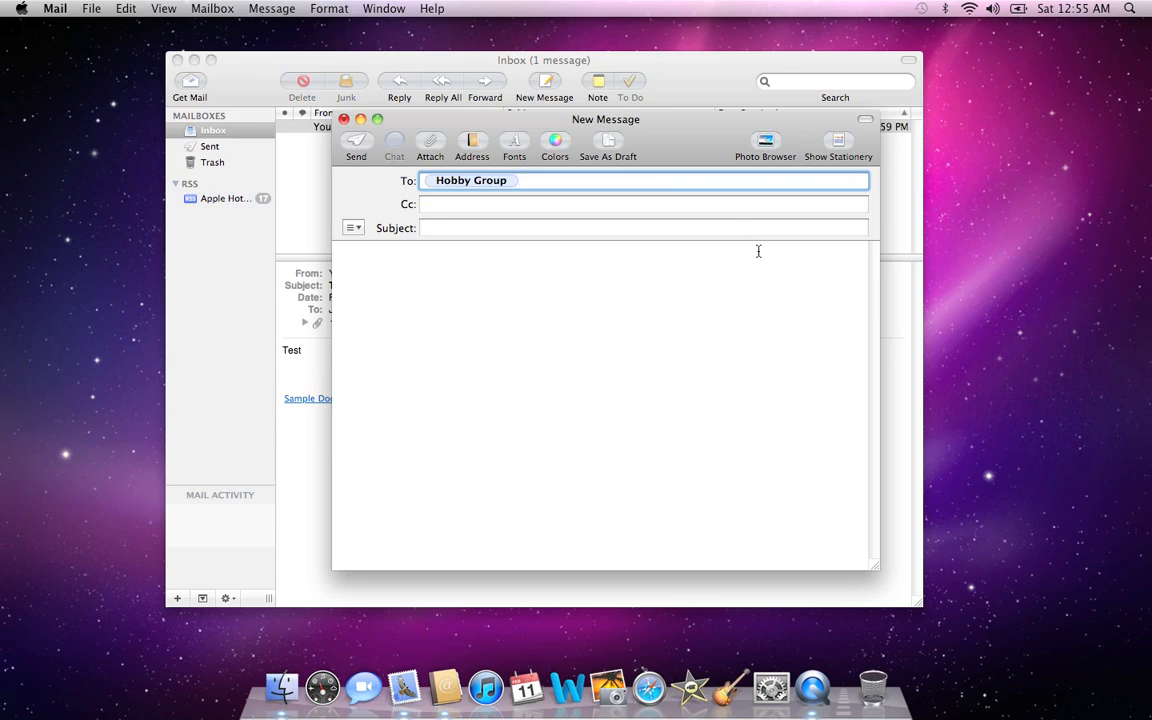
Turn off 'When sending to a group, show all member addresses' in Mail's Composing preferences
left_click(55, 8)
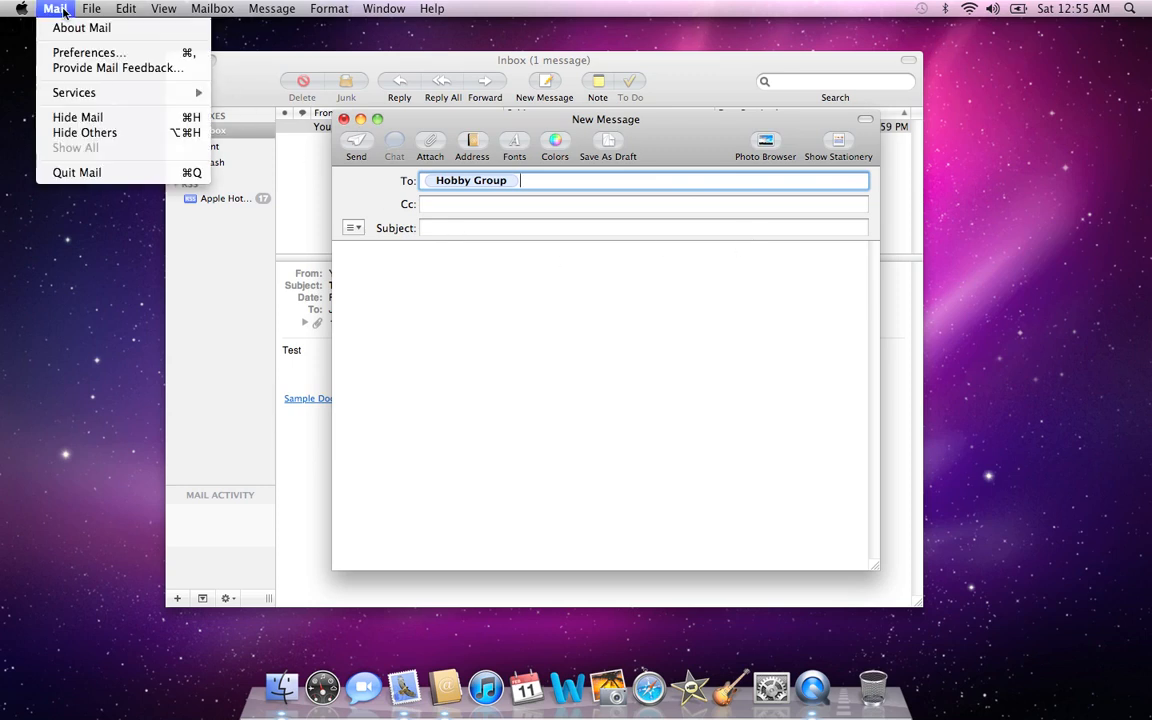
mouse_move(88, 52)
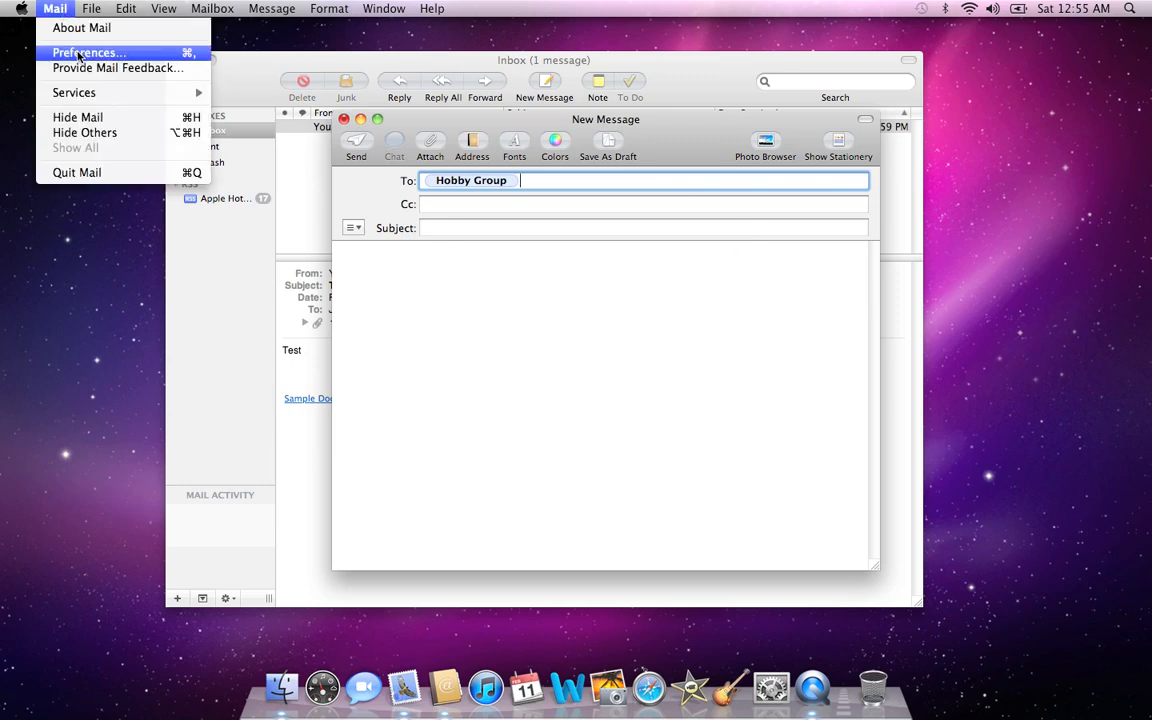
left_click(85, 52)
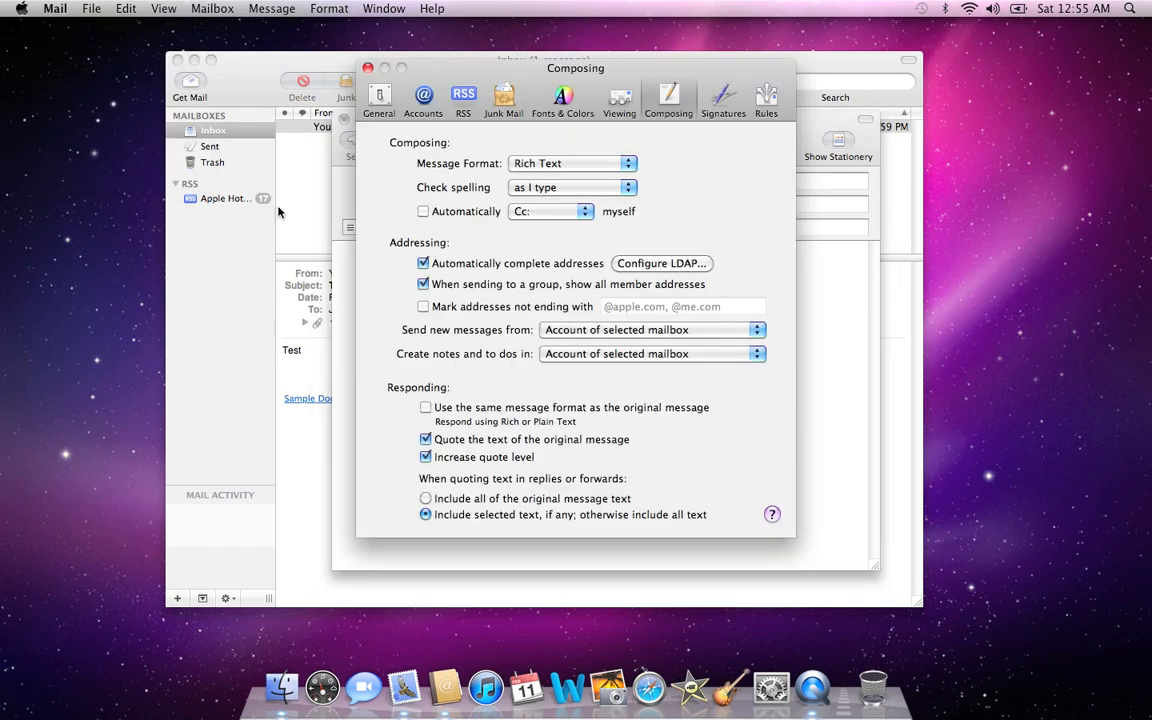
mouse_move(599, 163)
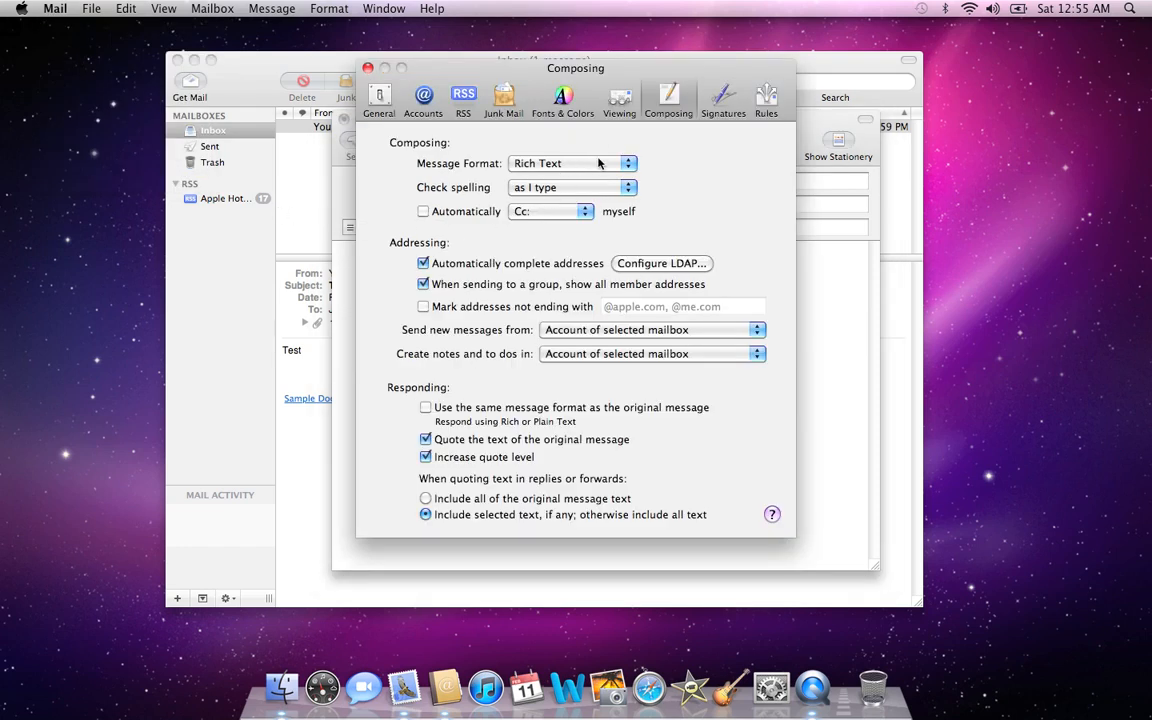
mouse_move(67, 20)
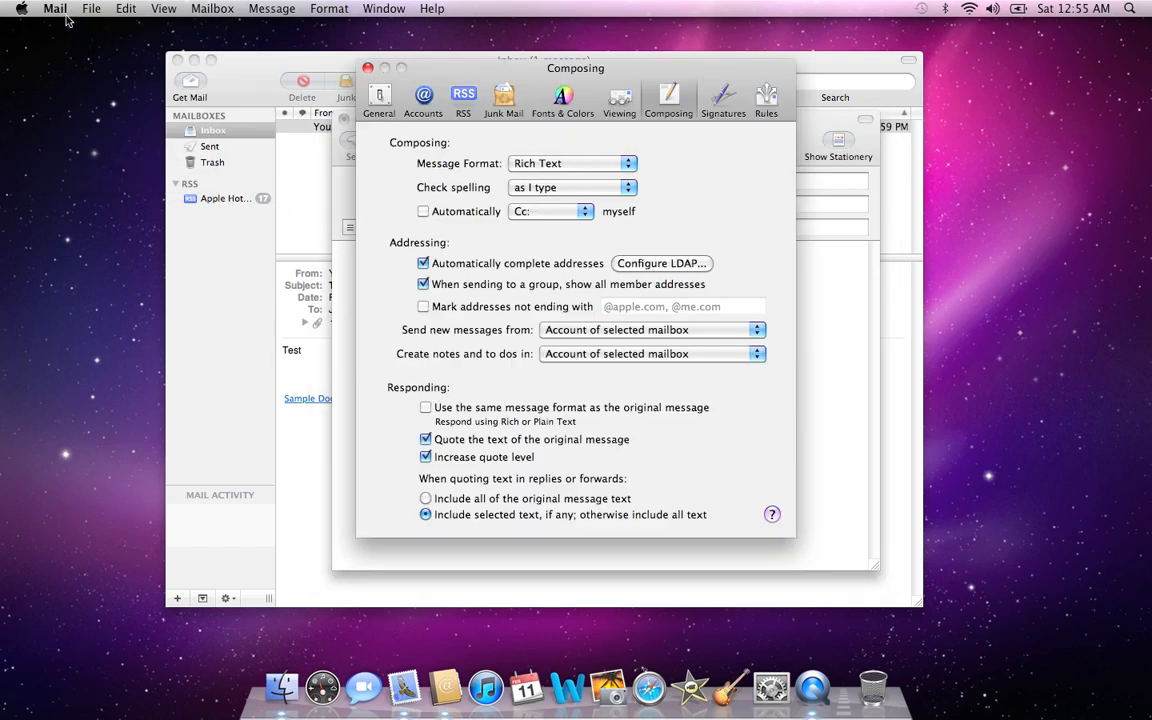
mouse_move(140, 89)
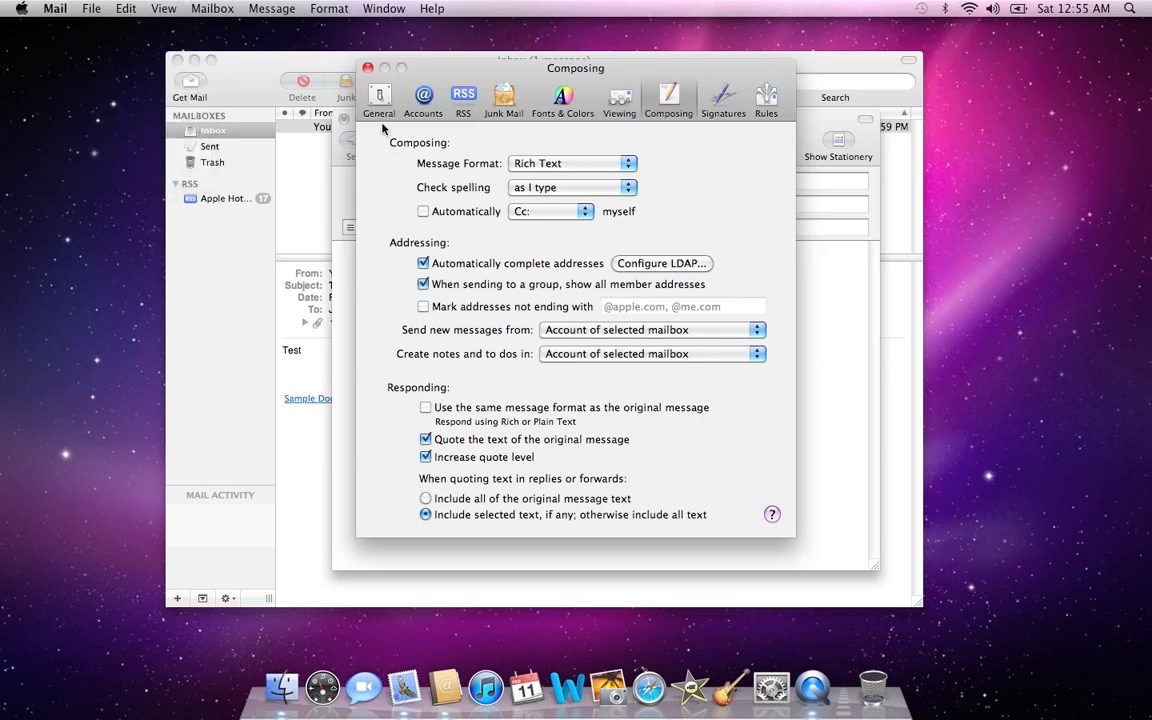
mouse_move(653, 136)
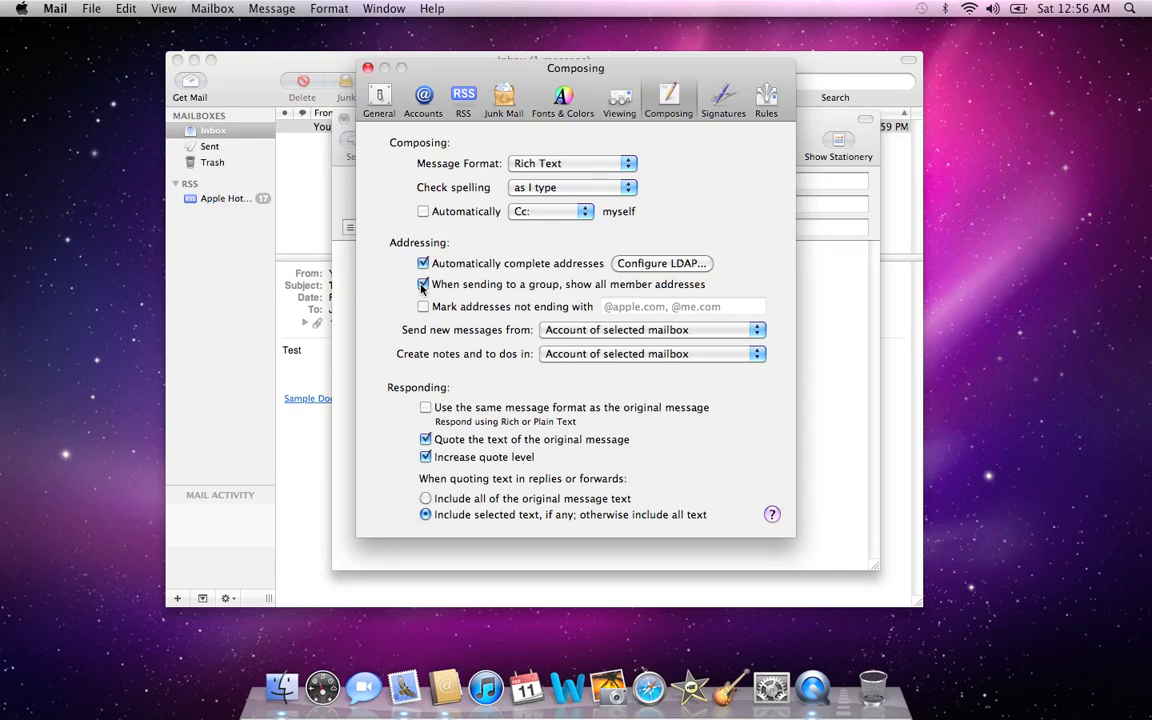
left_click(423, 284)
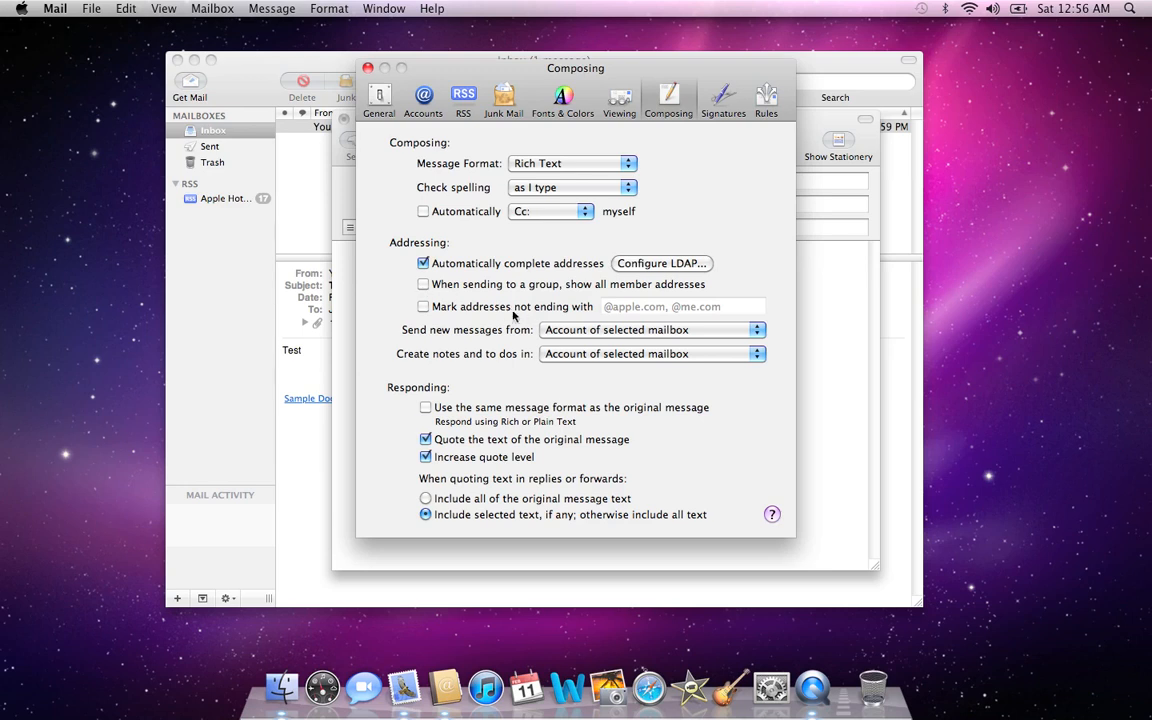
mouse_move(481, 178)
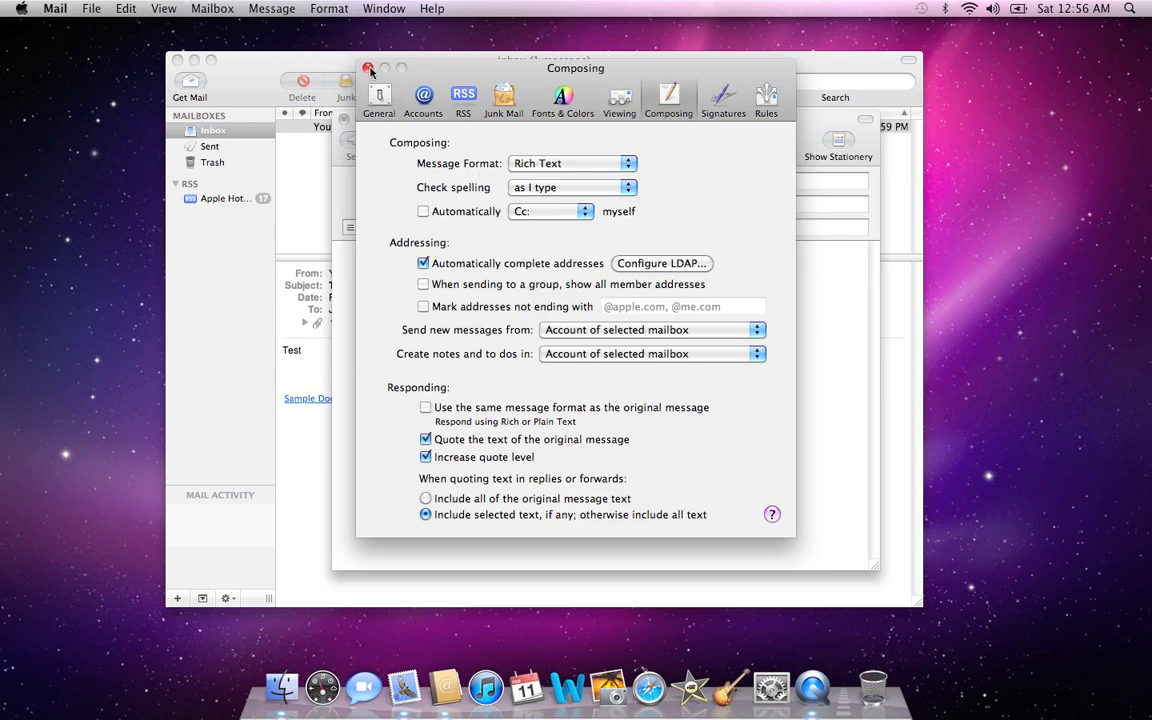
left_click(368, 68)
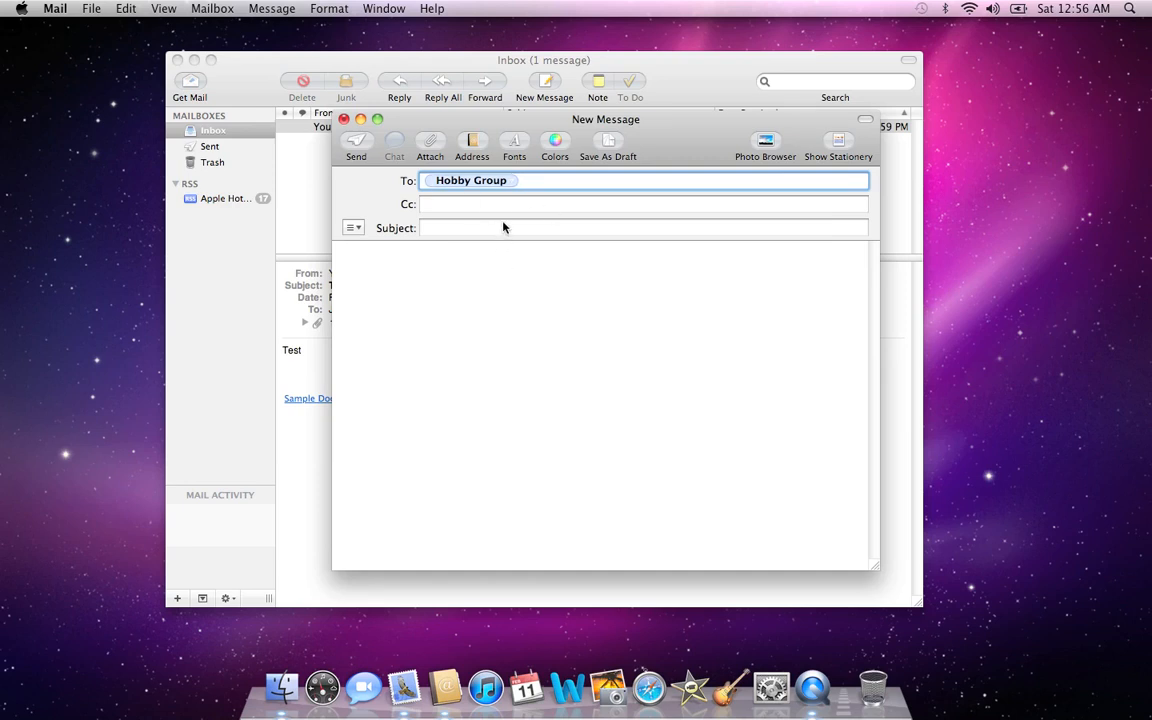
Give the message subject 'Meeting' and body 'Test', then close its window
type("M")
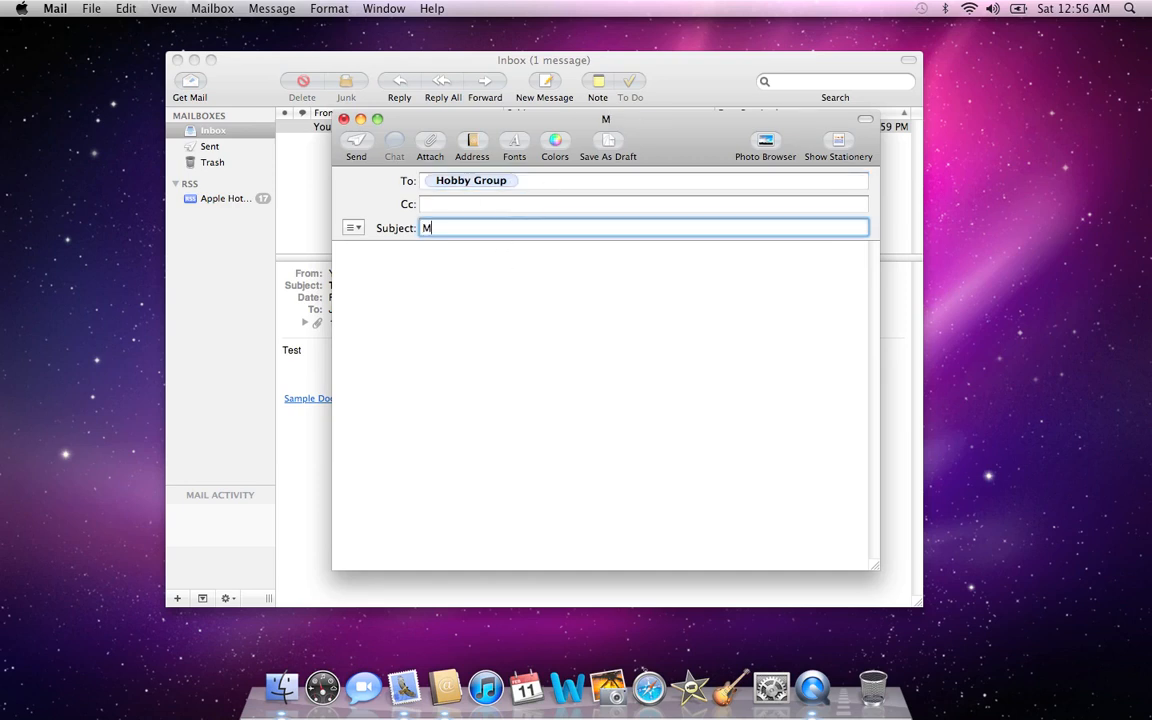
type("eeting")
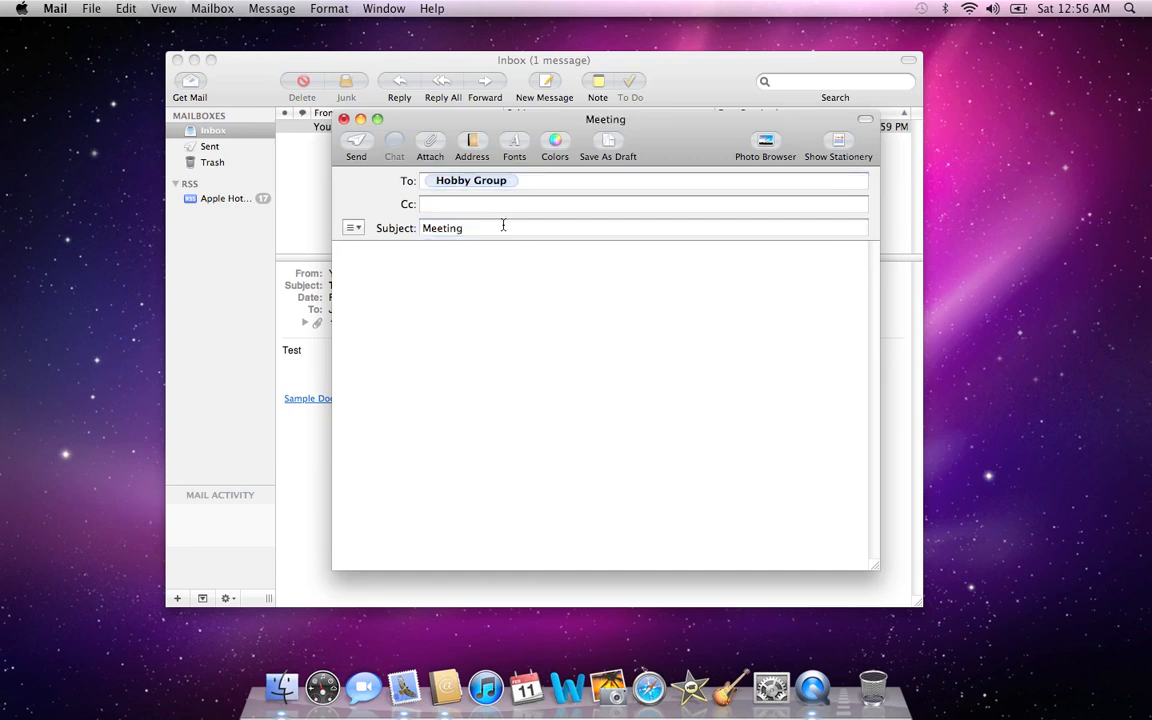
type("Test")
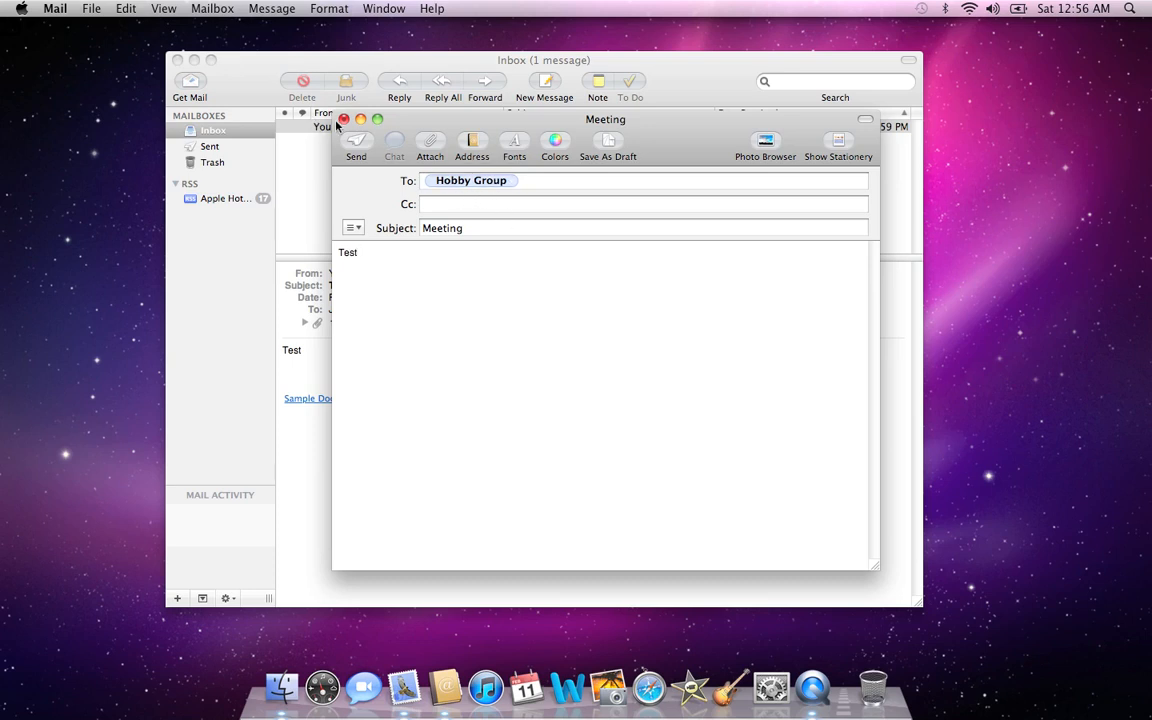
left_click(343, 118)
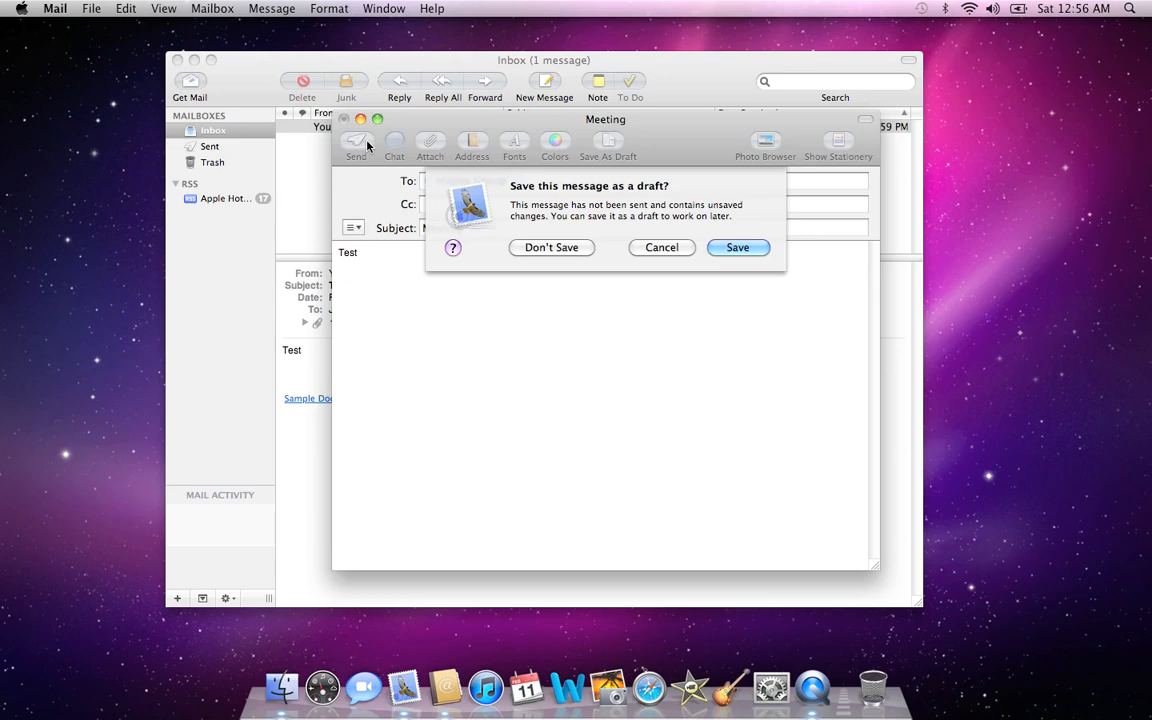